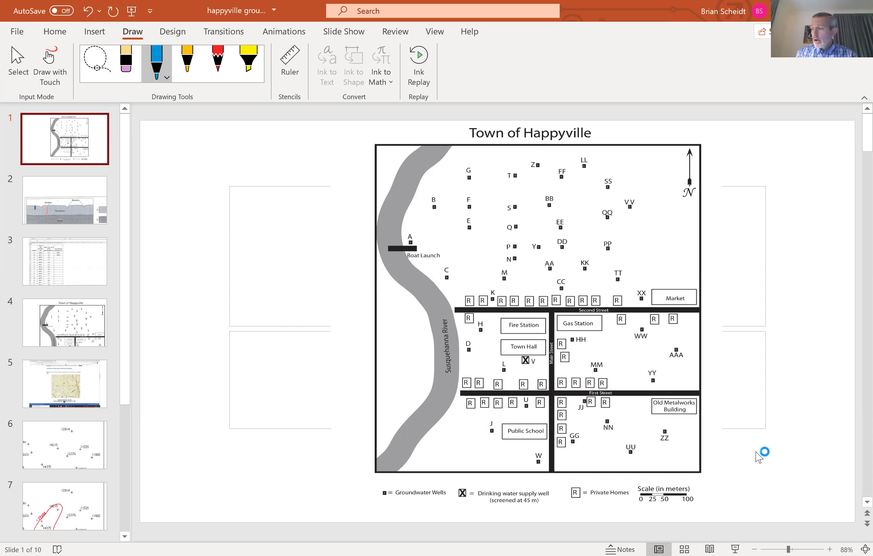
mouse_move(757, 458)
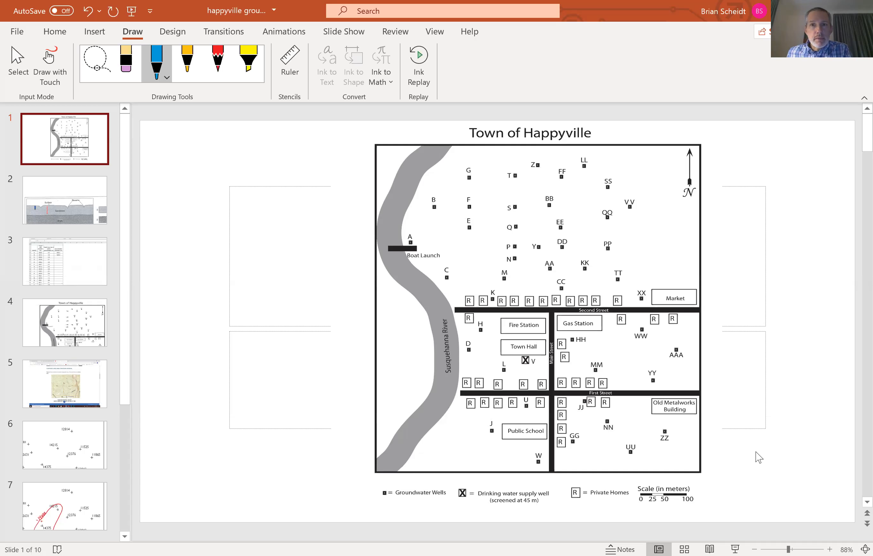
Display slide 2, the sandstone and shale cross-section with the red 150-meter label.
left_click(64, 201)
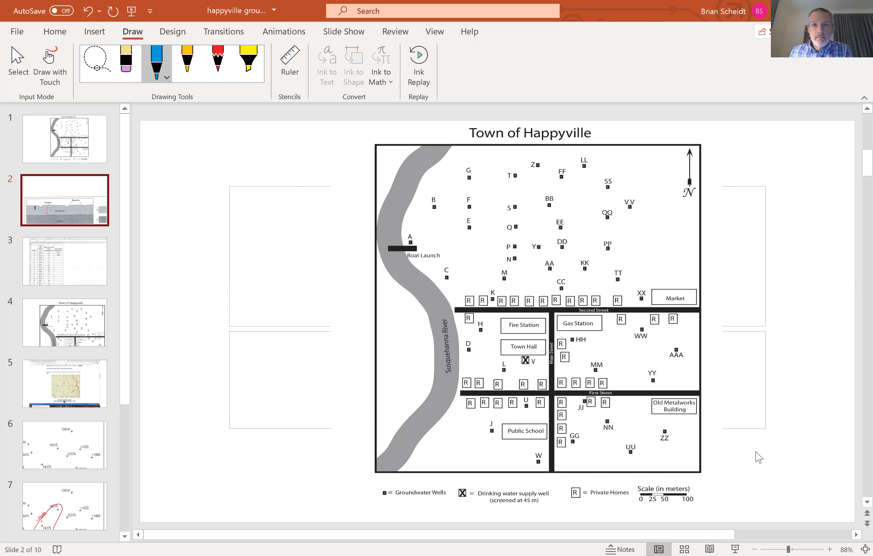
scroll("down", 3)
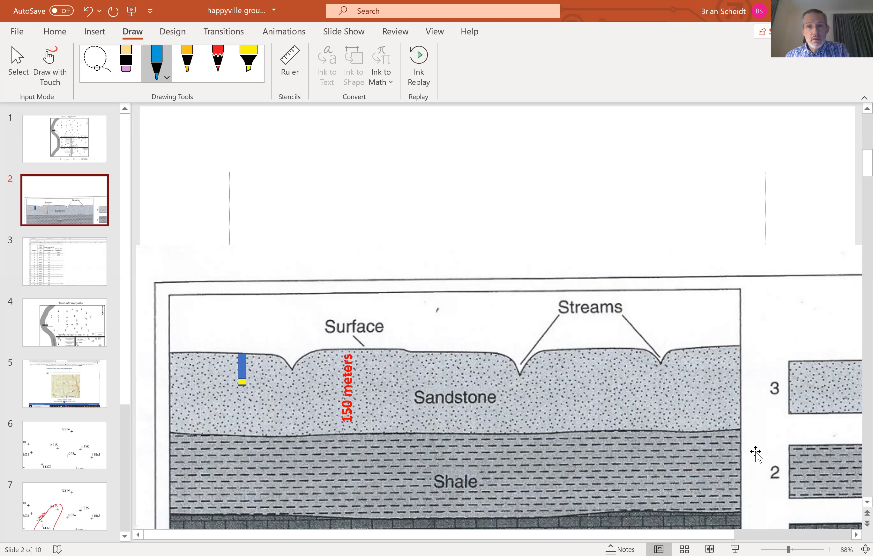
Display slide 4 with the enlarged Town of Happyville map.
left_click(64, 261)
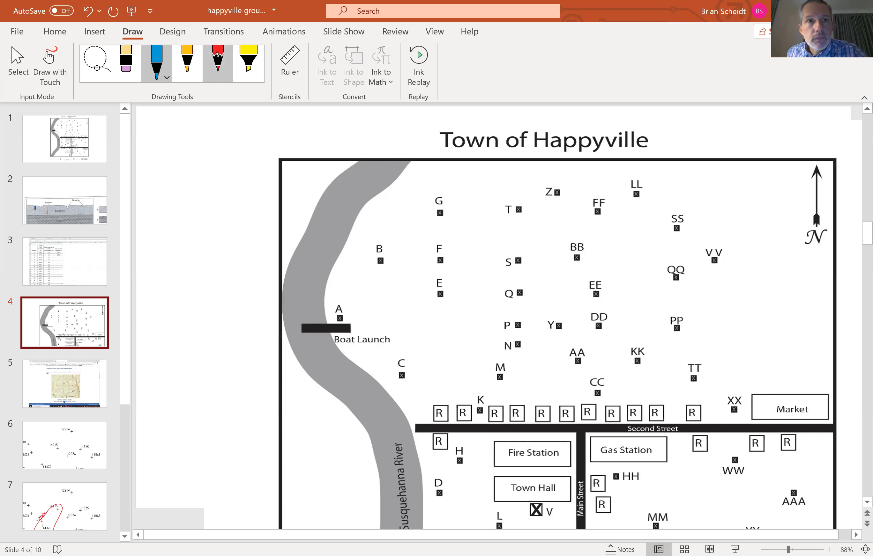
Handwrite the elevation 6263 in red ink beside well A on the town map.
left_click(218, 61)
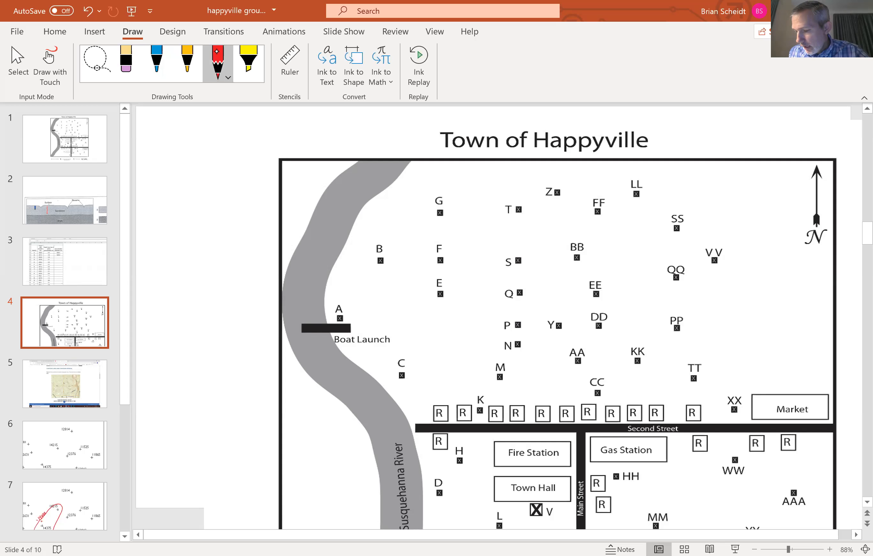
left_click(347, 312)
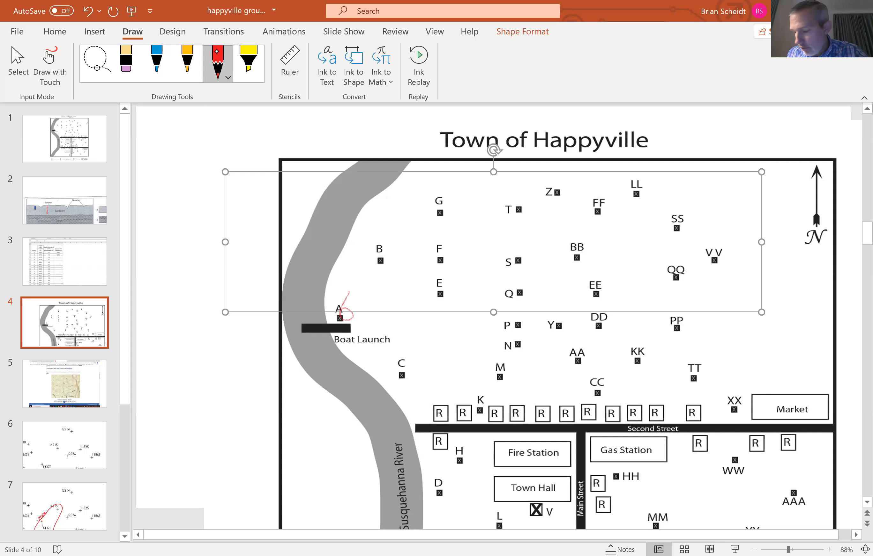
left_click_drag(353, 296, 370, 323)
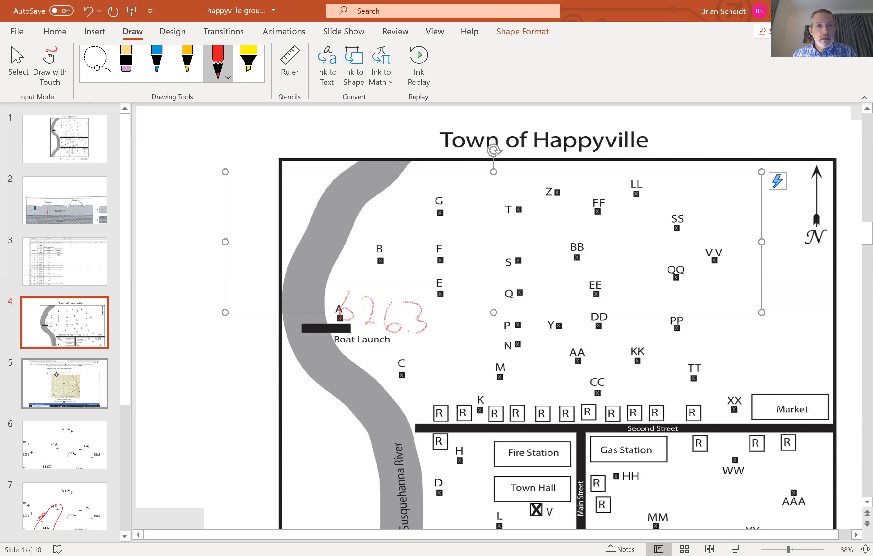
left_click(64, 384)
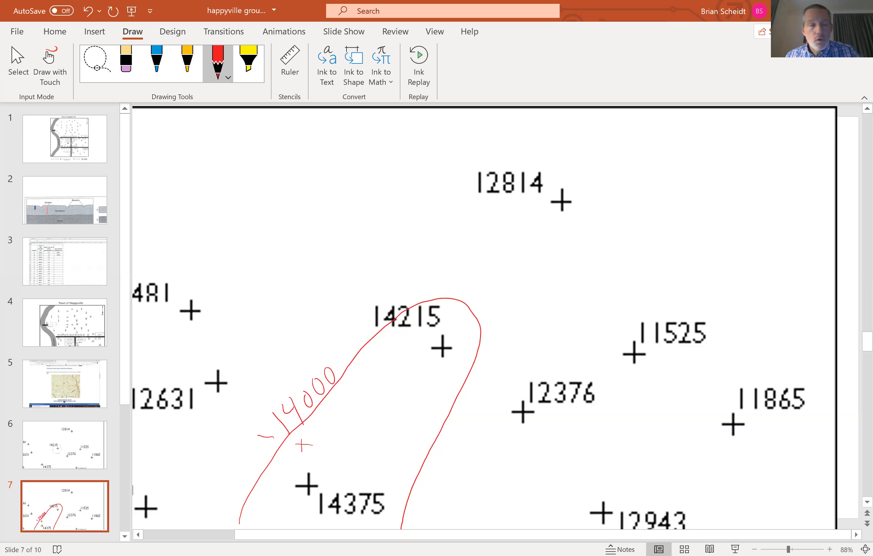
mouse_move(707, 392)
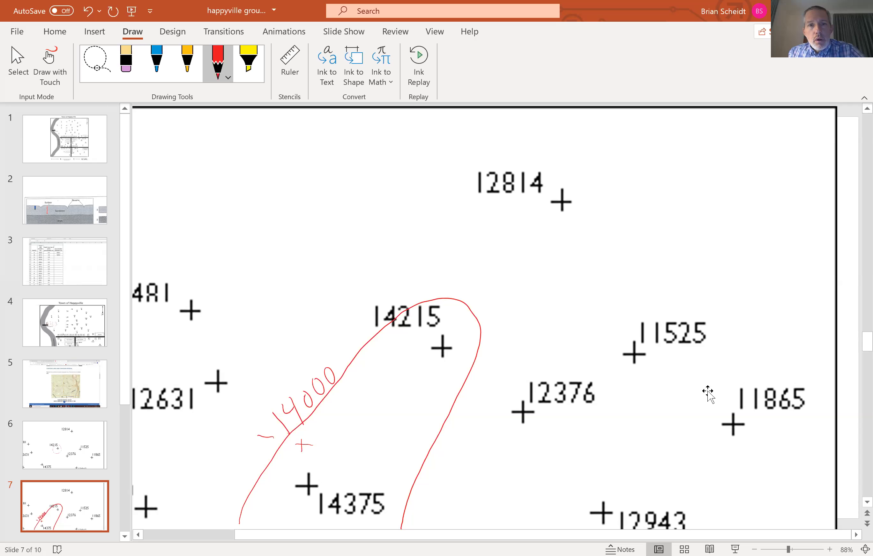
mouse_move(707, 391)
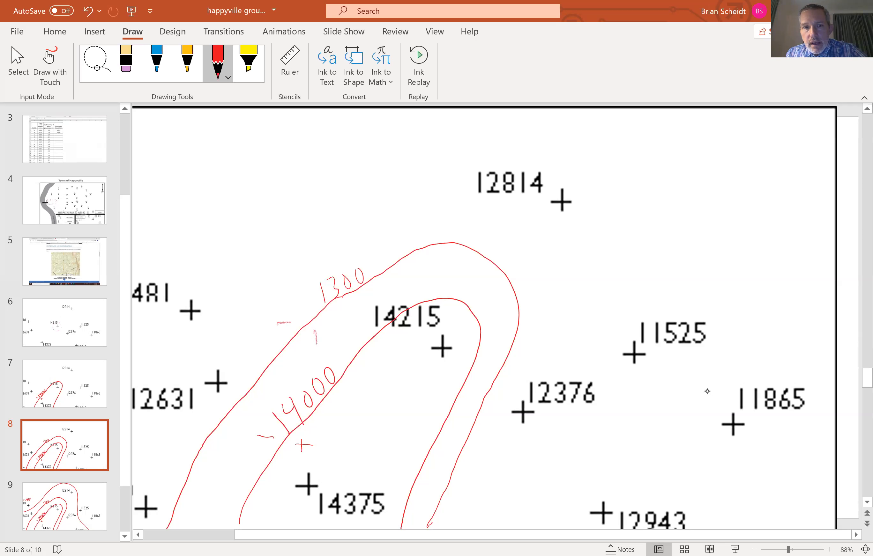
Draw the red 13000 ft contour loop around the existing 14000 line.
left_click_drag(312, 334, 320, 339)
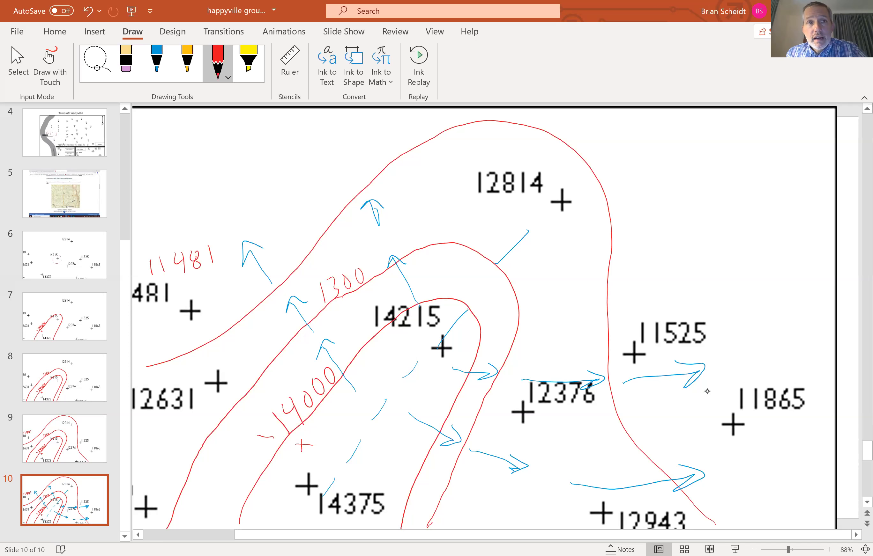
Switch the pen to blue ink for the groundwater flow arrows.
left_click(157, 61)
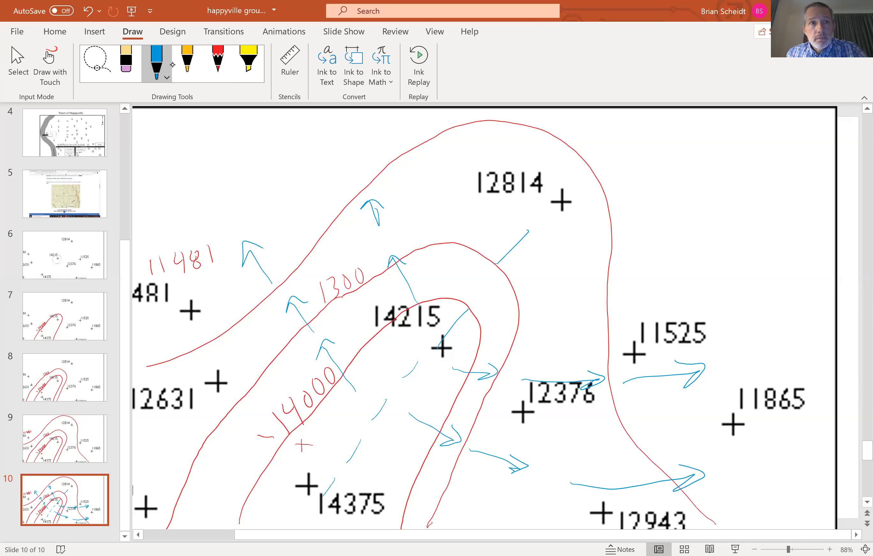
Mark a green contaminant spot near 14215 and trace a green line from it.
left_click(167, 77)
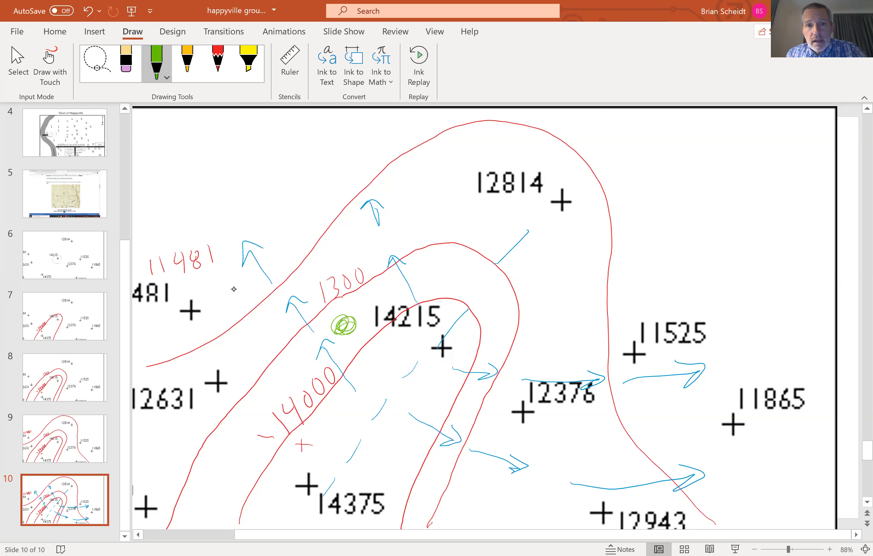
left_click_drag(345, 323, 348, 320)
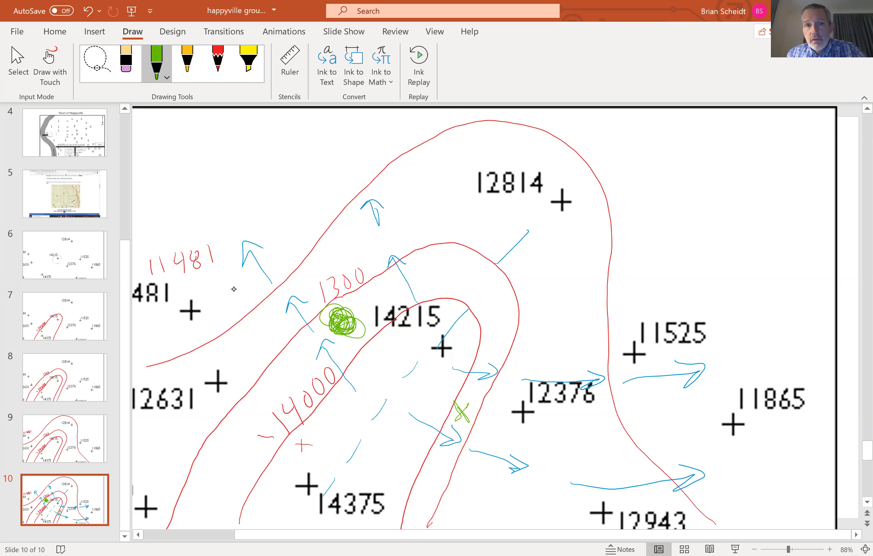
left_click_drag(331, 312, 282, 226)
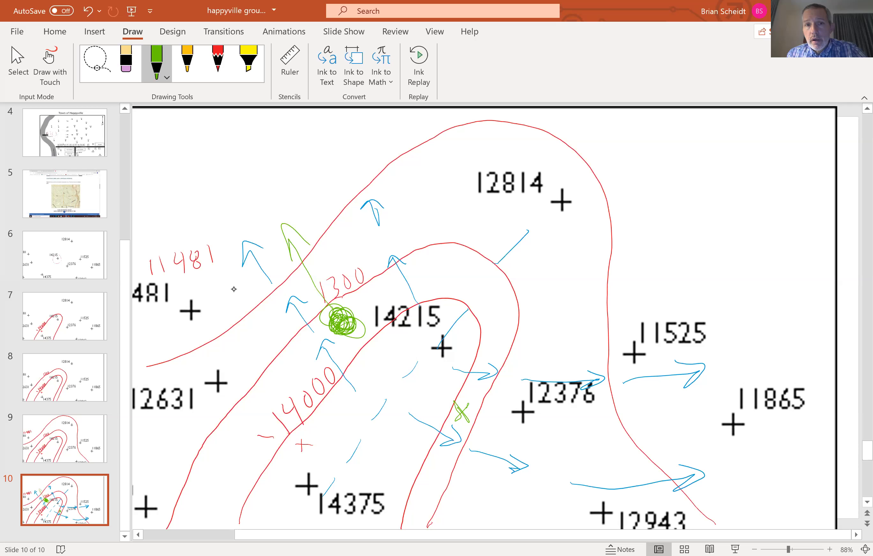